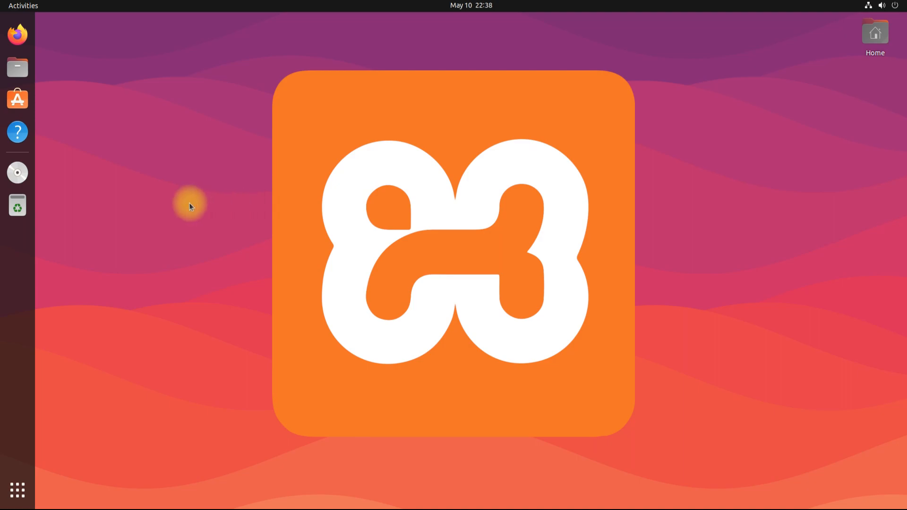
mouse_move(185, 211)
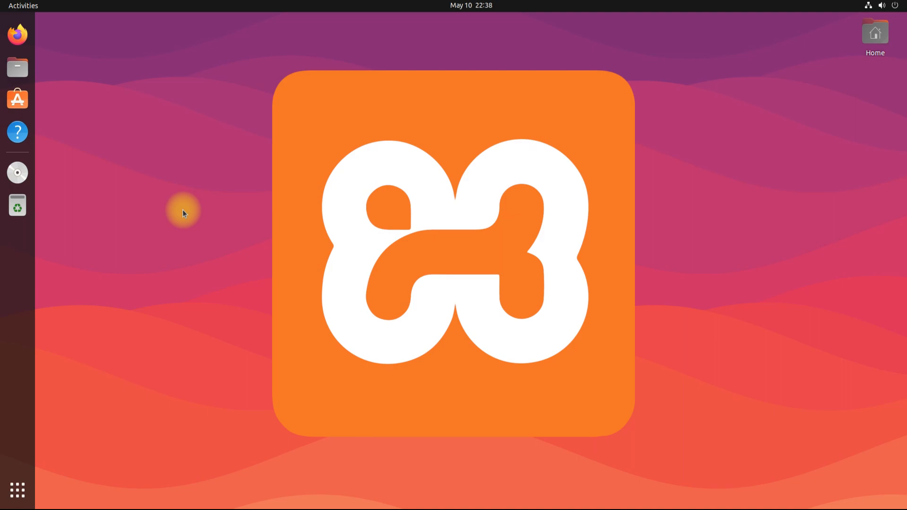
Step: Launch Firefox from the Ubuntu dock
left_click(17, 34)
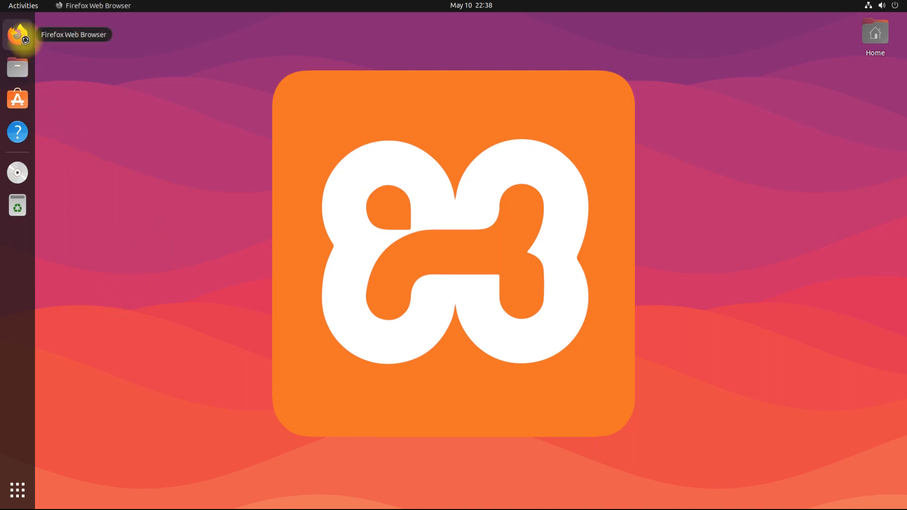
left_click(17, 35)
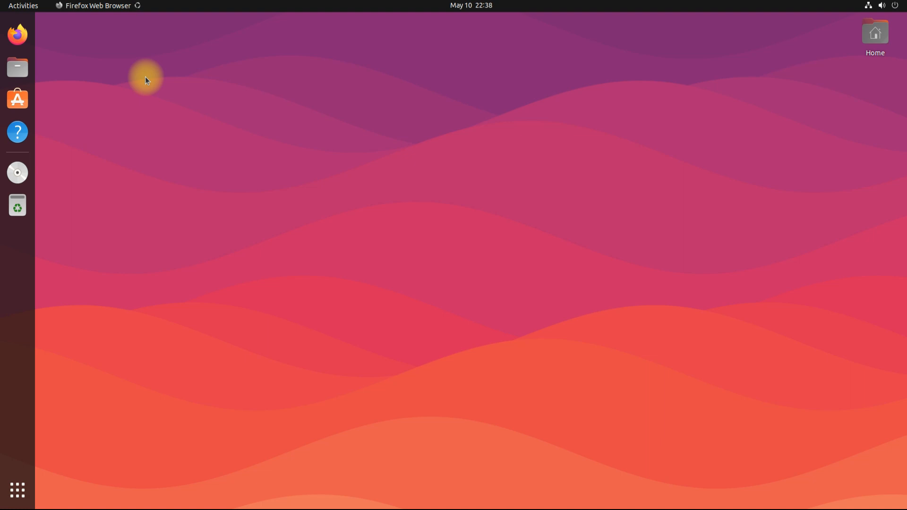
Step: Go to apachefriends.org and start the XAMPP for Linux 8.2.4 download from SourceForge
type("apachefriends.org")
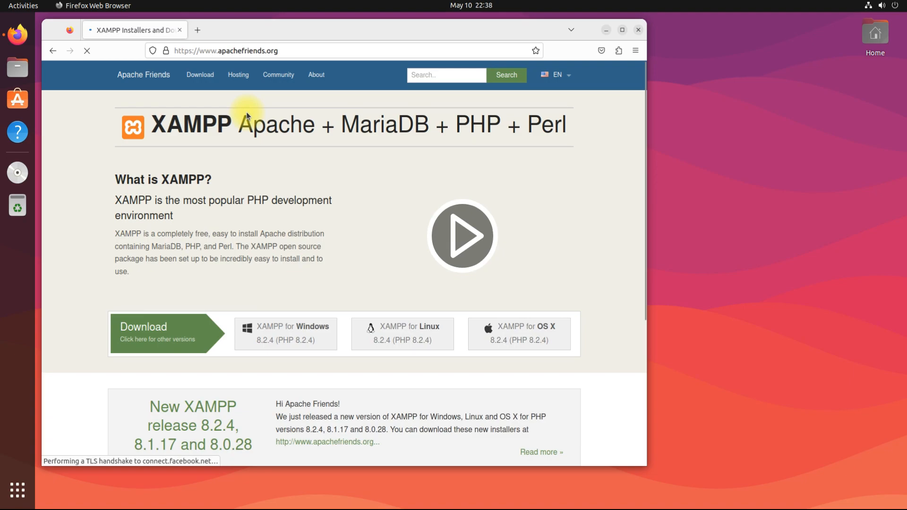
scroll("down", 3)
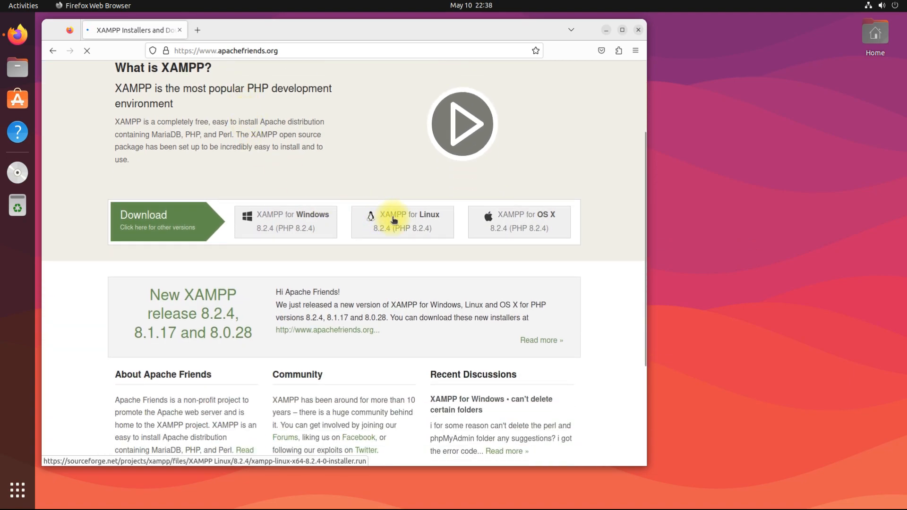
left_click(401, 221)
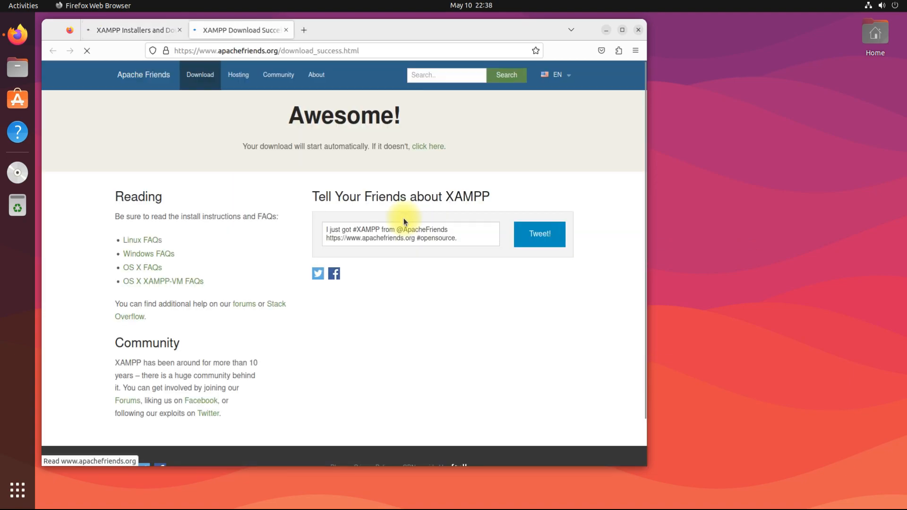
left_click(428, 146)
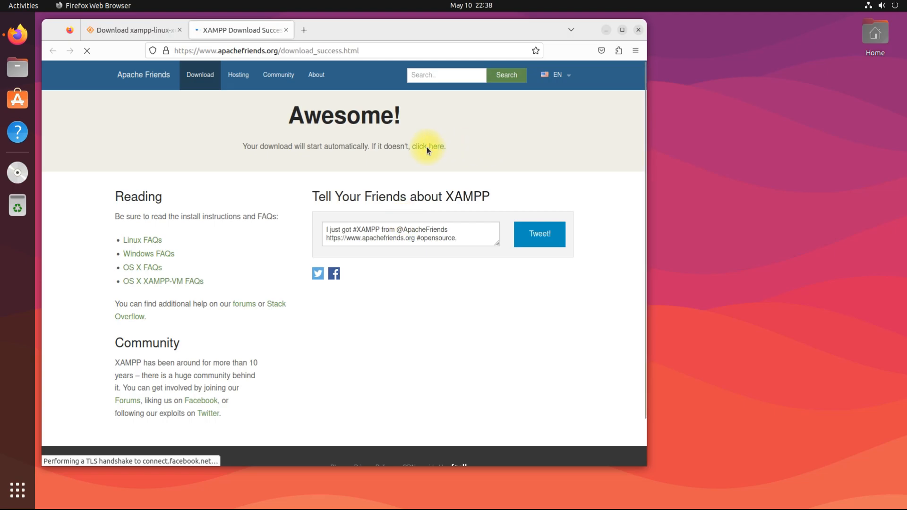
left_click(428, 147)
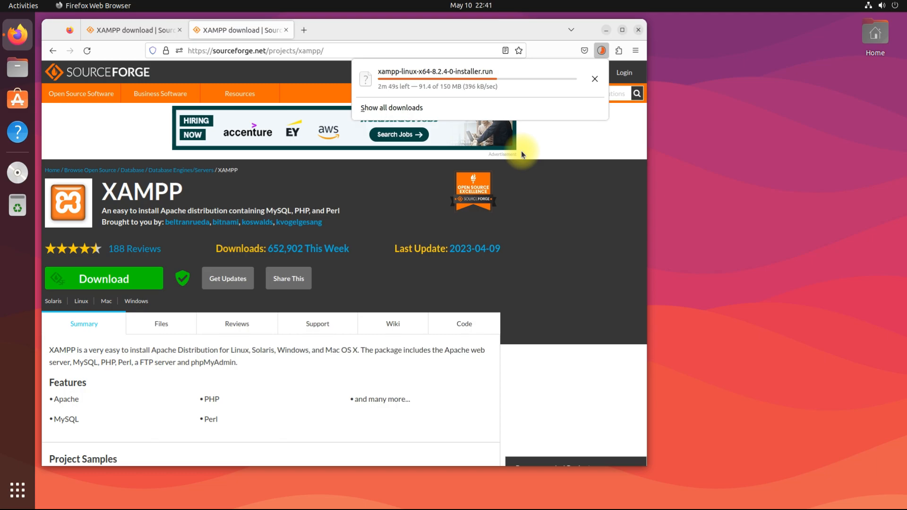
mouse_move(522, 161)
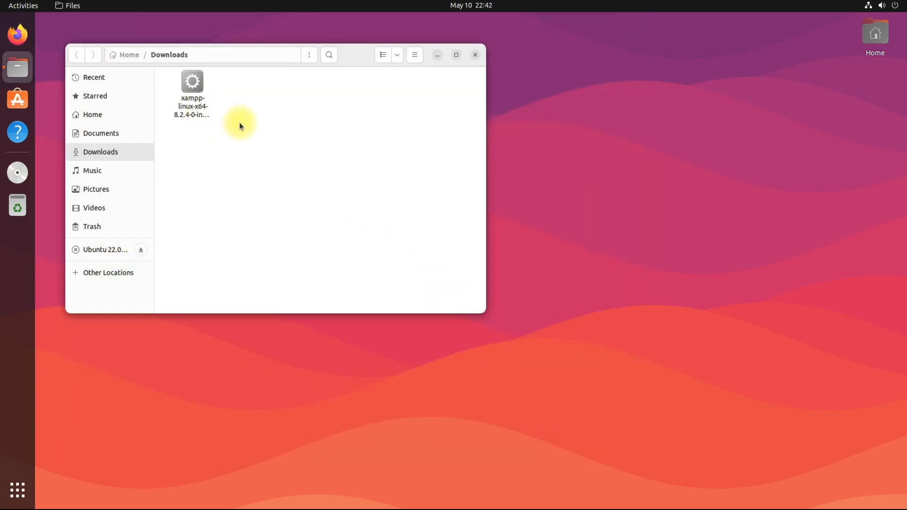
Step: Mark the downloaded XAMPP installer as executable via its Properties permissions
right_click(192, 95)
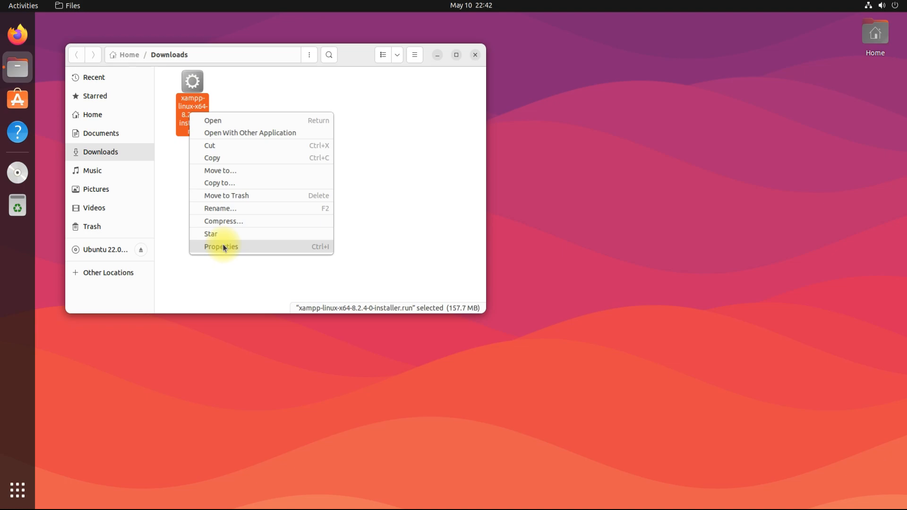
left_click(220, 246)
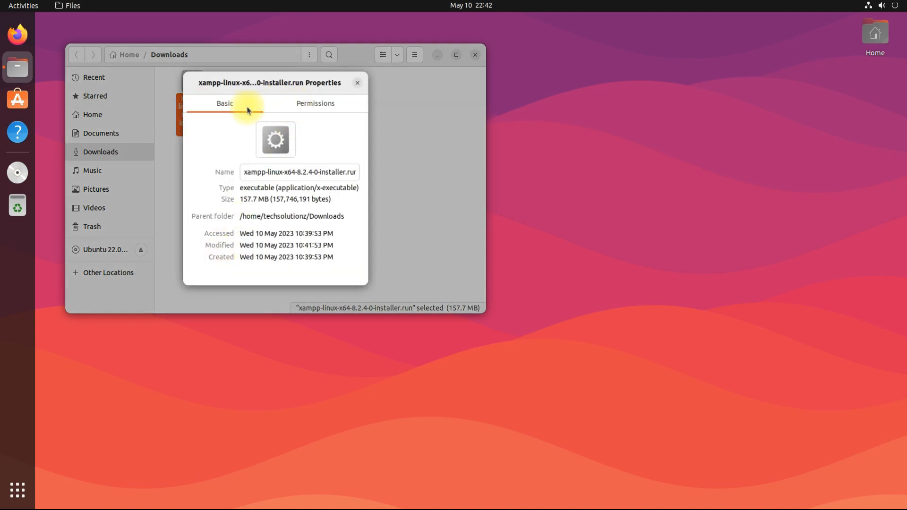
left_click(315, 103)
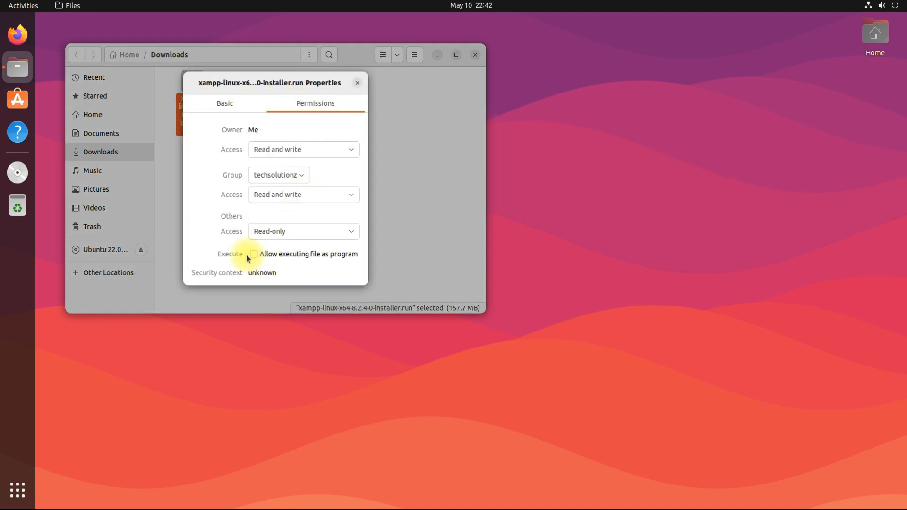
left_click(253, 254)
type("sudo ./")
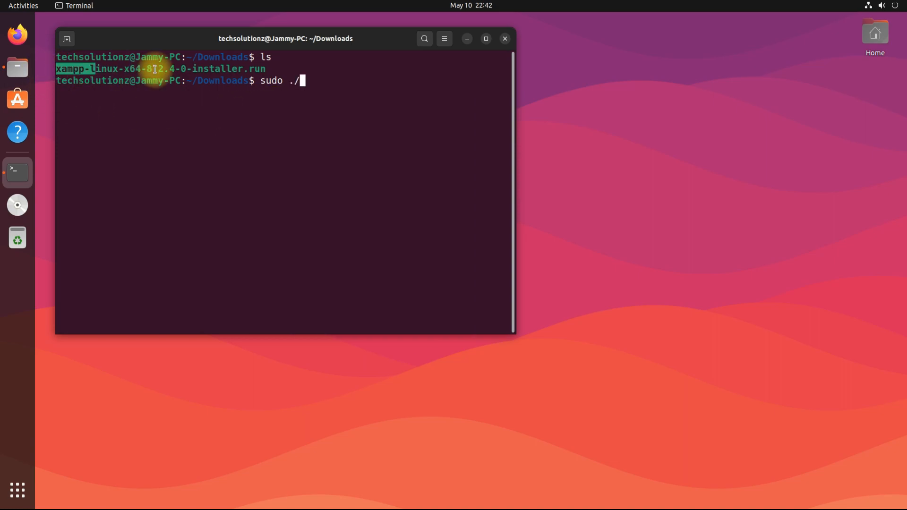
Step: Run sudo ./xampp-linux-x64-8.2.4-0-installer.run to bring up the setup wizard
right_click(337, 97)
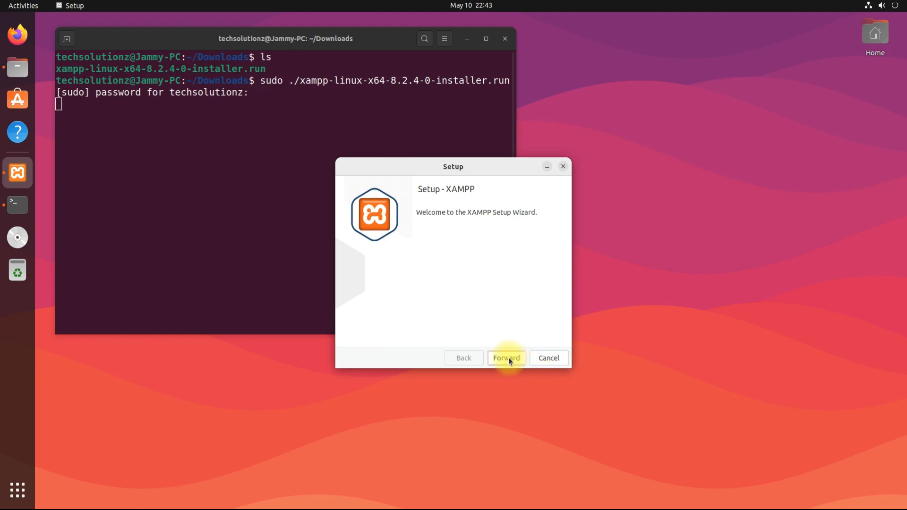
Step: Install XAMPP with core and developer files into /opt/lampp and finish with Launch XAMPP kept on
left_click(506, 357)
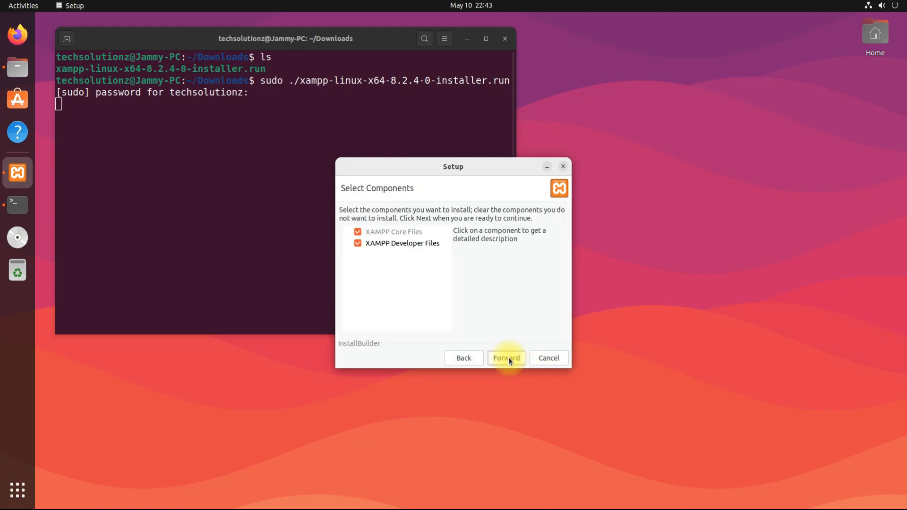
left_click(505, 357)
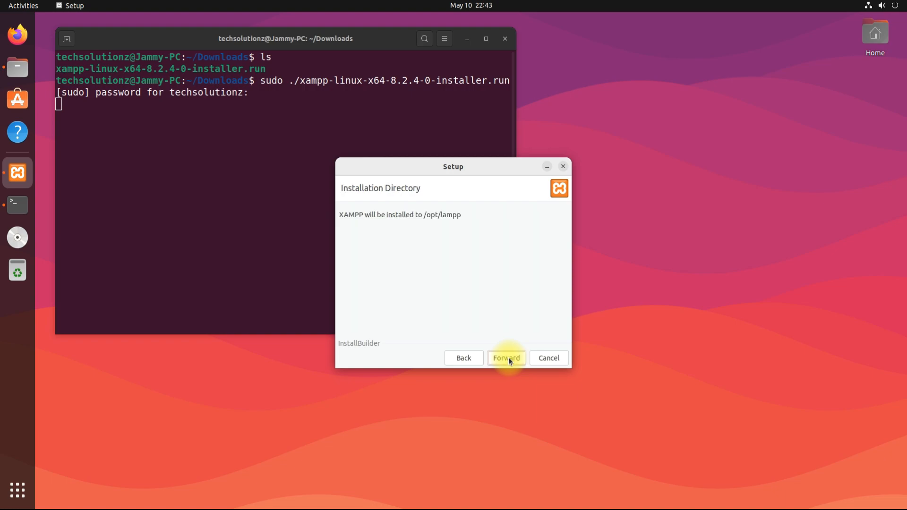
left_click(505, 357)
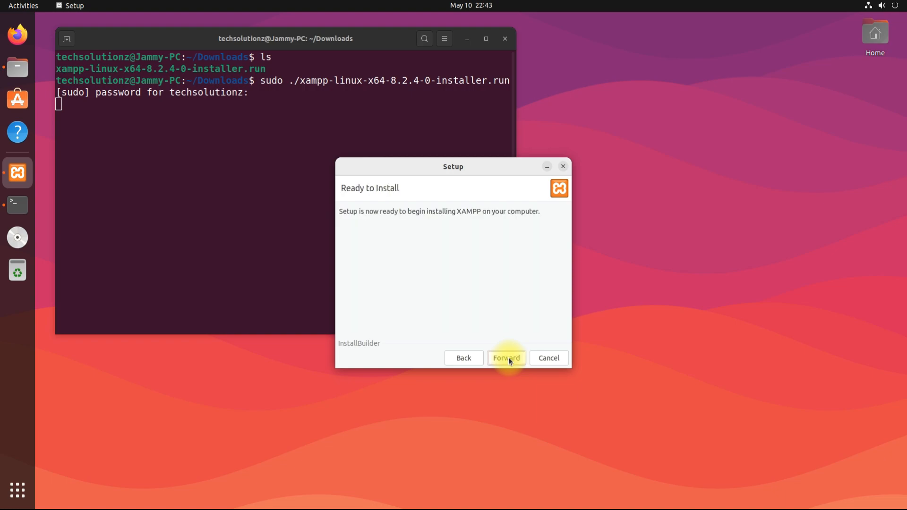
left_click(505, 357)
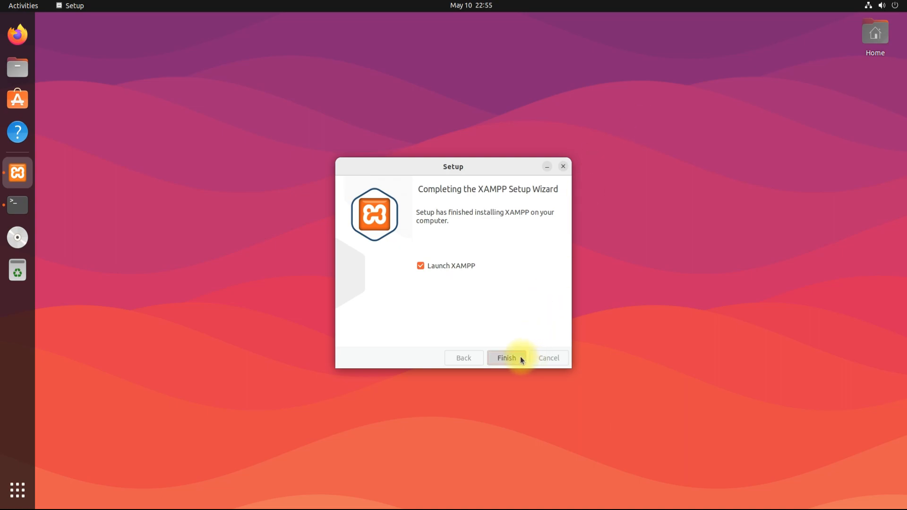
left_click(505, 357)
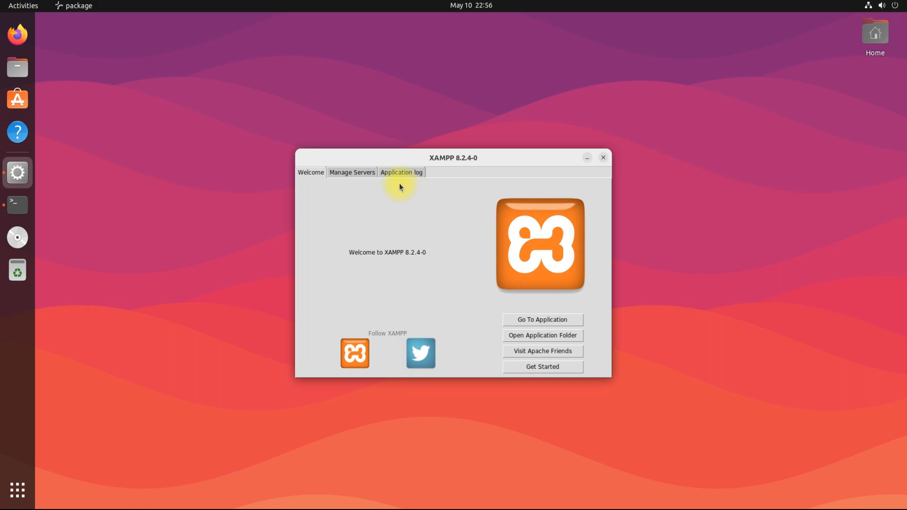
Step: Start the MySQL Database server from Manage Servers so it runs alongside Apache
left_click(351, 172)
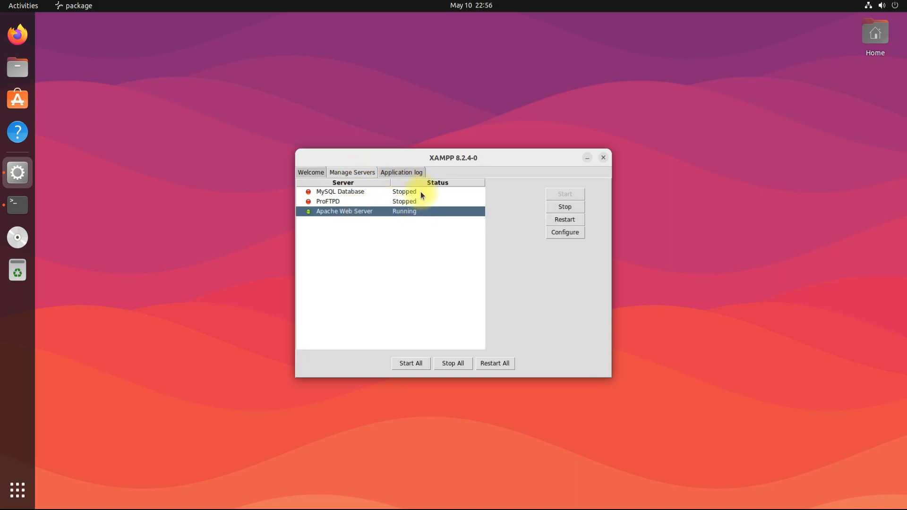
left_click(562, 194)
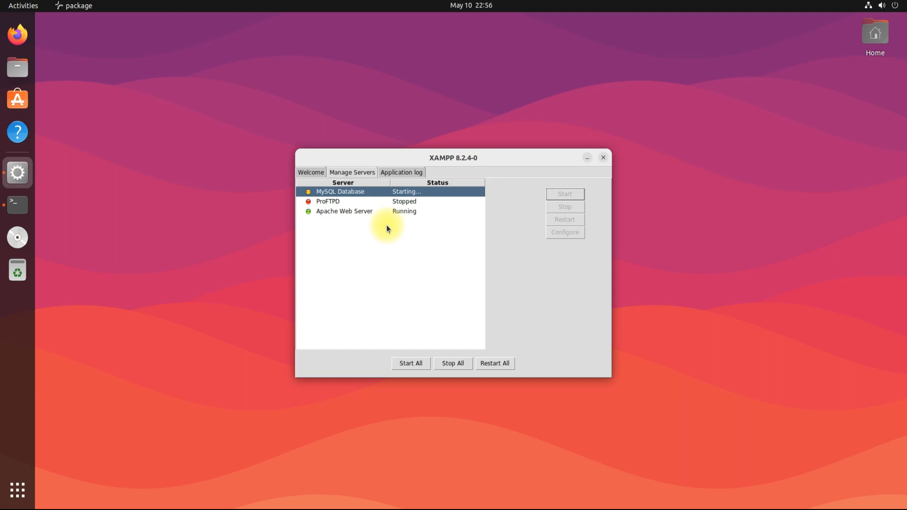
left_click(343, 210)
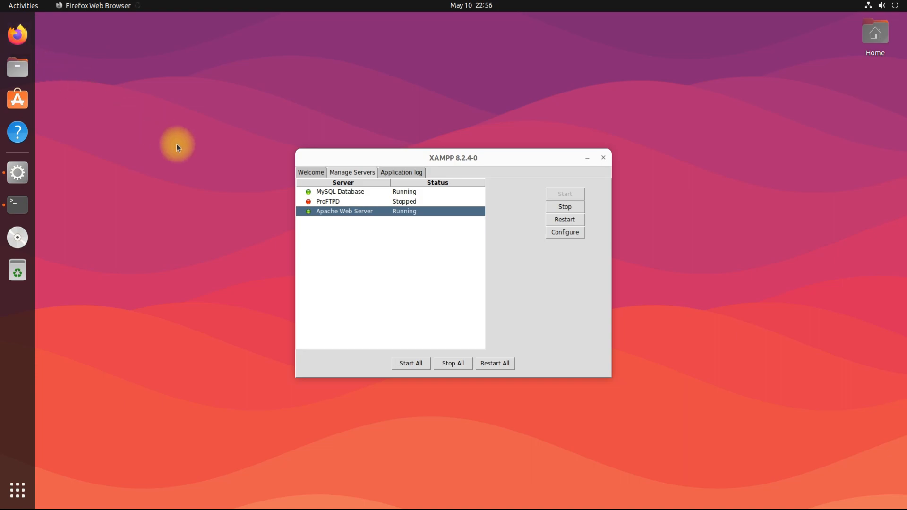
Step: Load the XAMPP dashboard at 127.0.0.1 in Firefox
type("127.0.0.1/dashboard/")
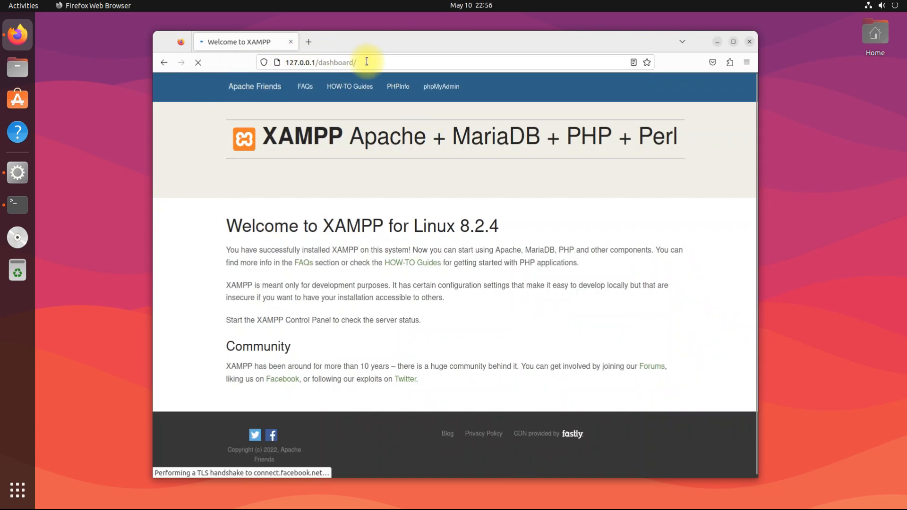
mouse_move(710, 313)
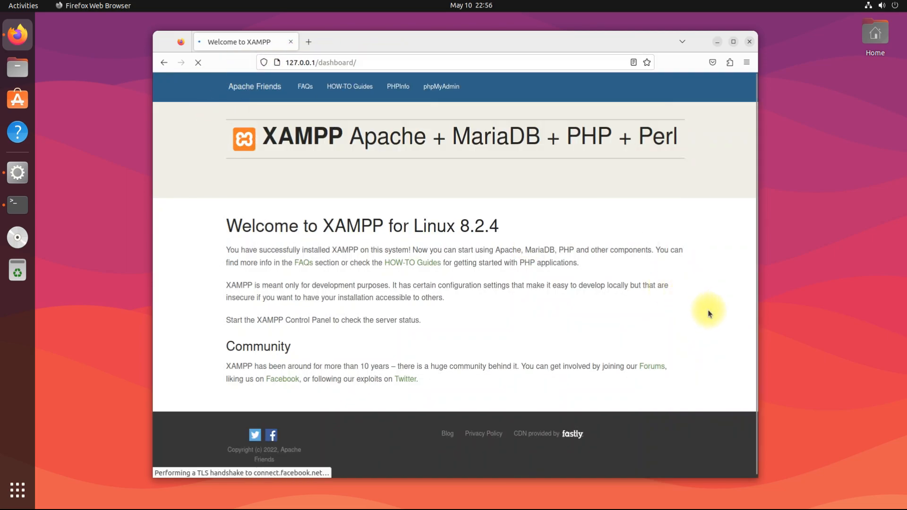